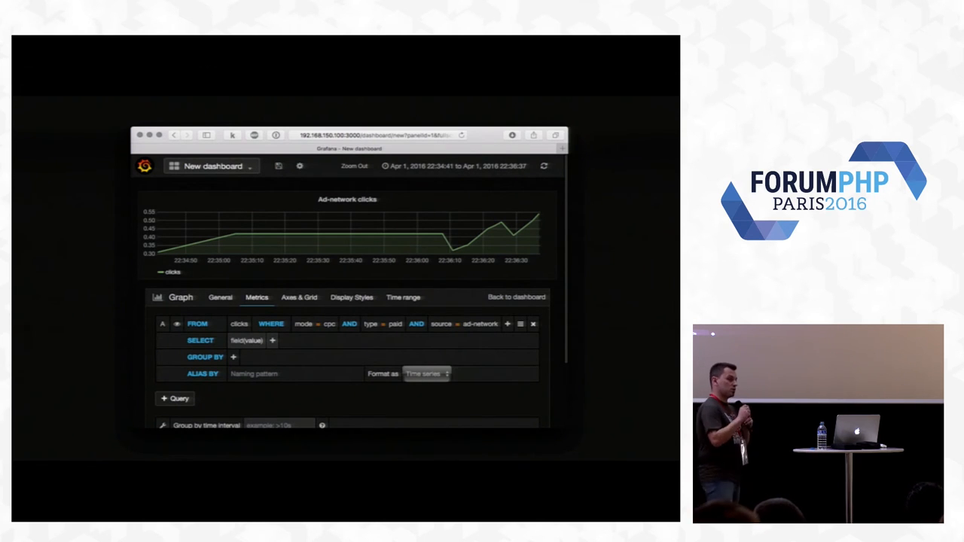
- Scroll the localhost:8002 homepage down to the Stats (45 transactions, 1230) and Exchange Rates table
{"action": "key", "text": "right"}
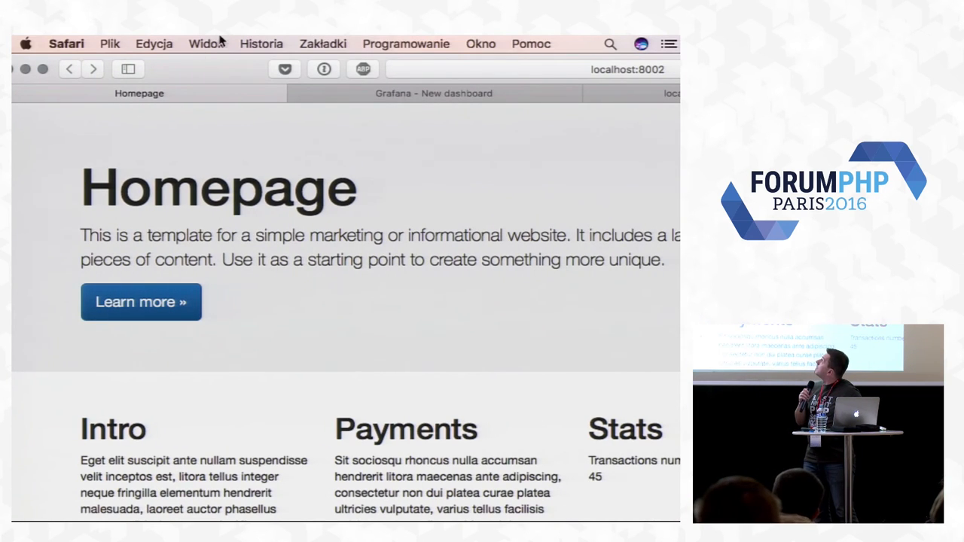
{"action": "scroll", "scroll_direction": "down", "scroll_amount": 3}
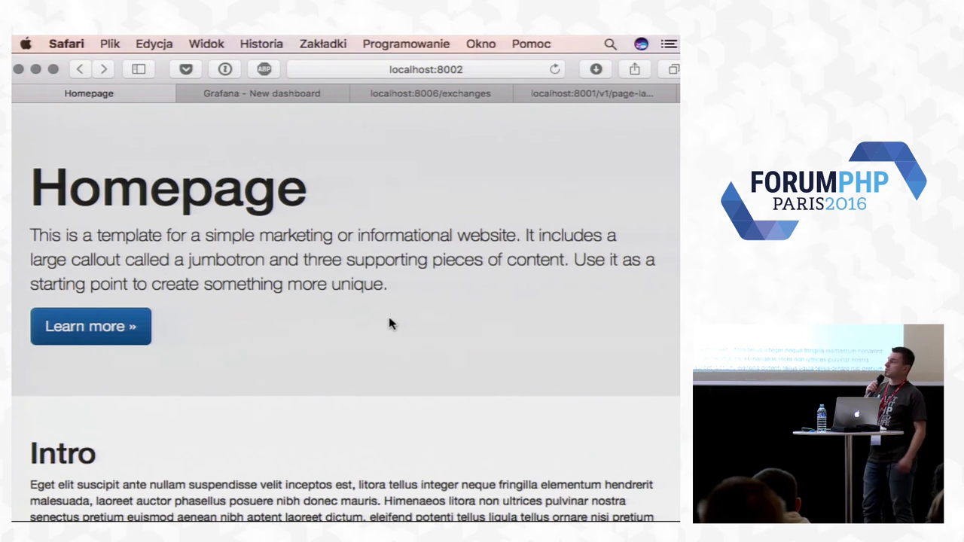
{"action": "scroll", "scroll_direction": "down", "scroll_amount": 3}
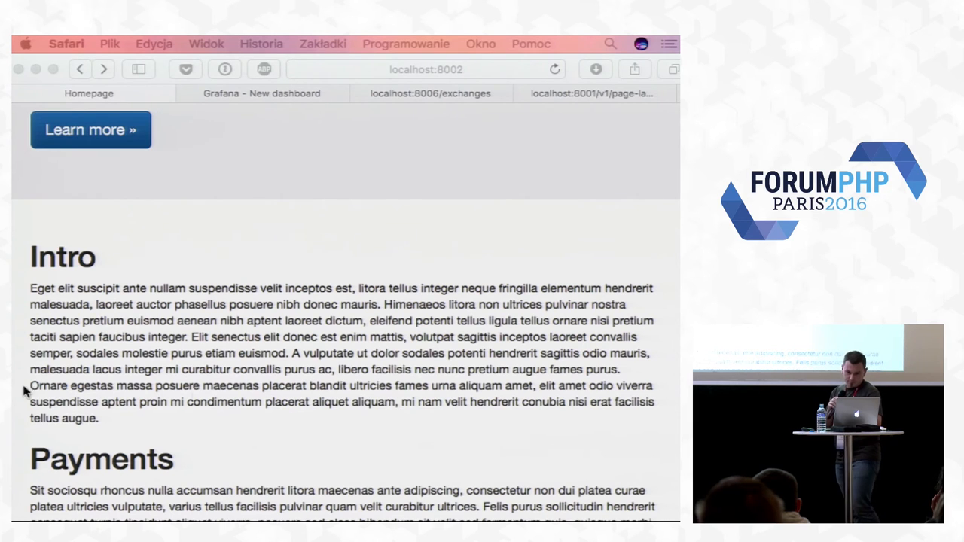
{"action": "mouse_move", "coordinate": [138, 283]}
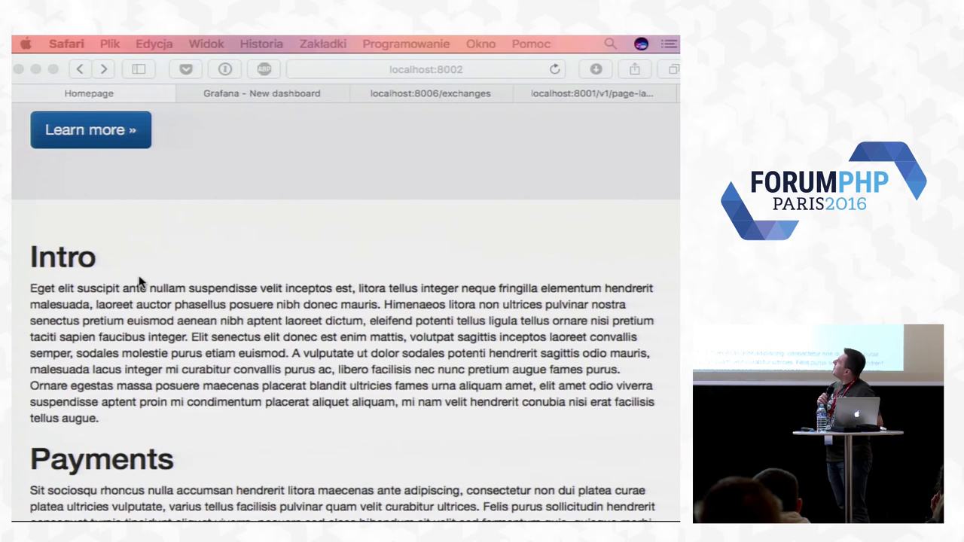
{"action": "mouse_move", "coordinate": [166, 268]}
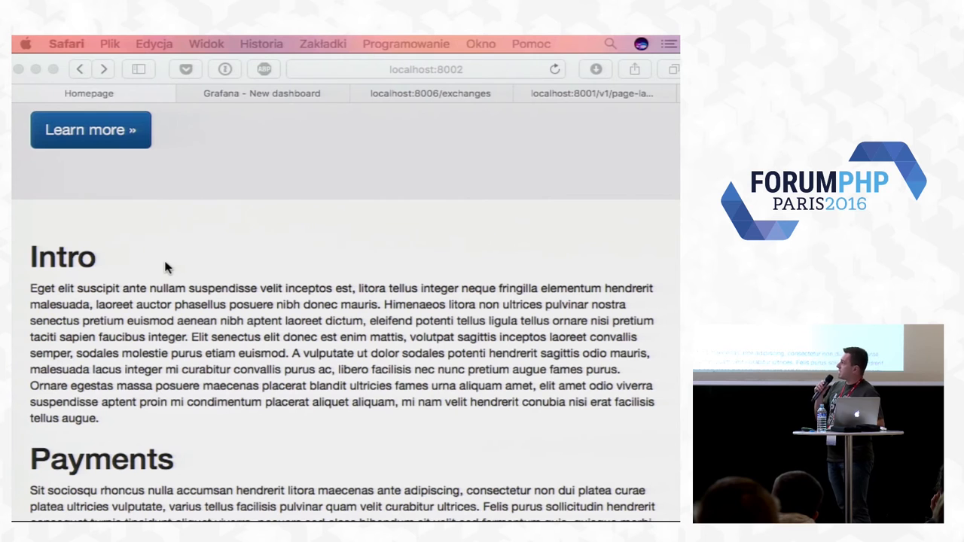
{"action": "scroll", "scroll_direction": "down", "scroll_amount": 3}
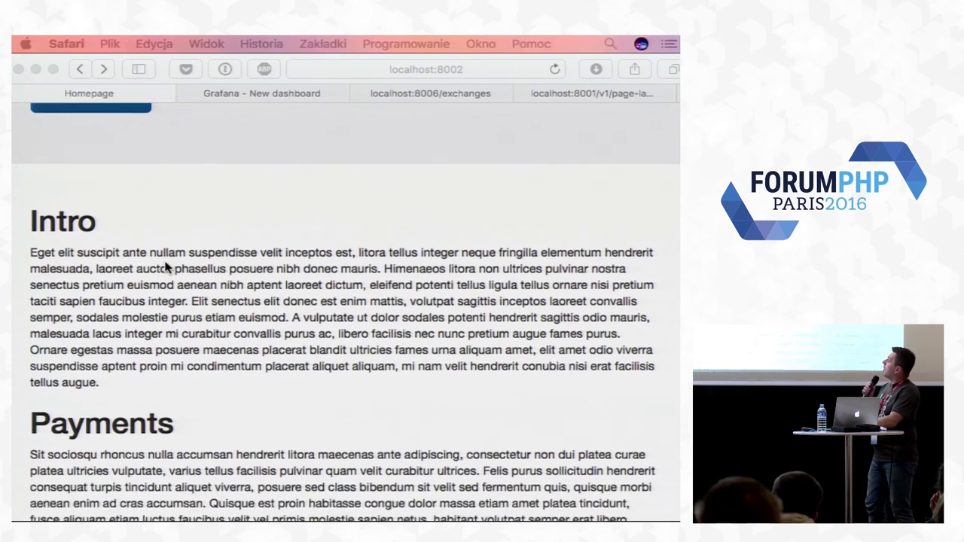
{"action": "scroll", "scroll_direction": "down", "scroll_amount": 3}
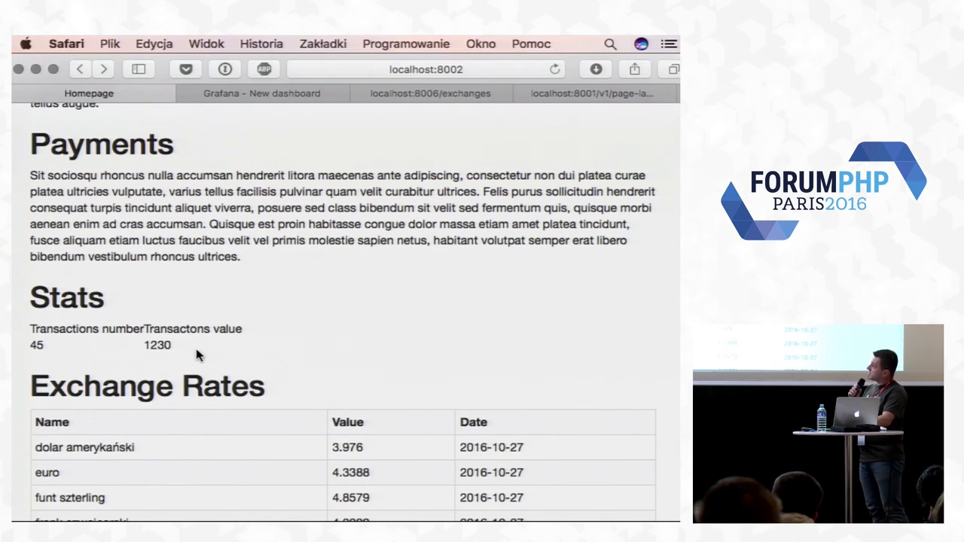
{"action": "mouse_move", "coordinate": [148, 326]}
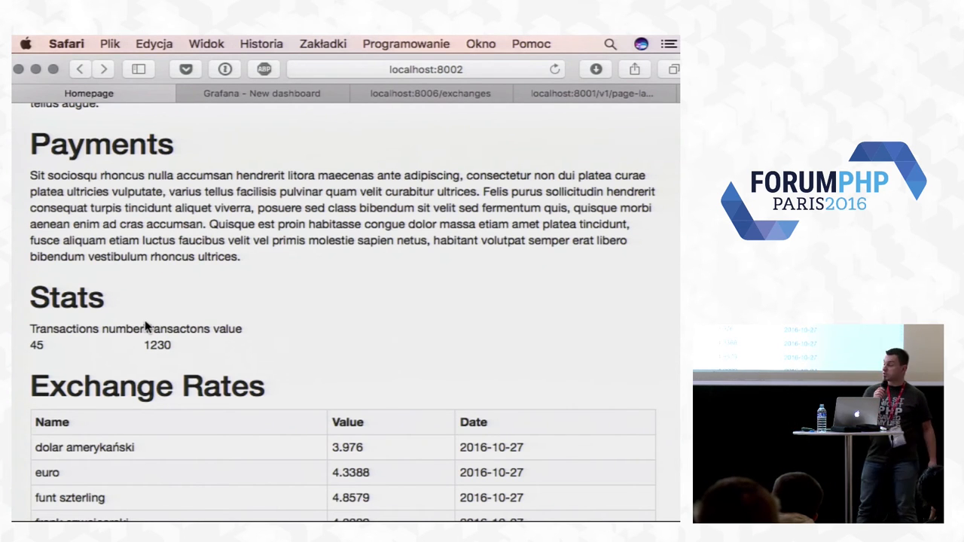
{"action": "scroll", "scroll_direction": "down", "scroll_amount": 3}
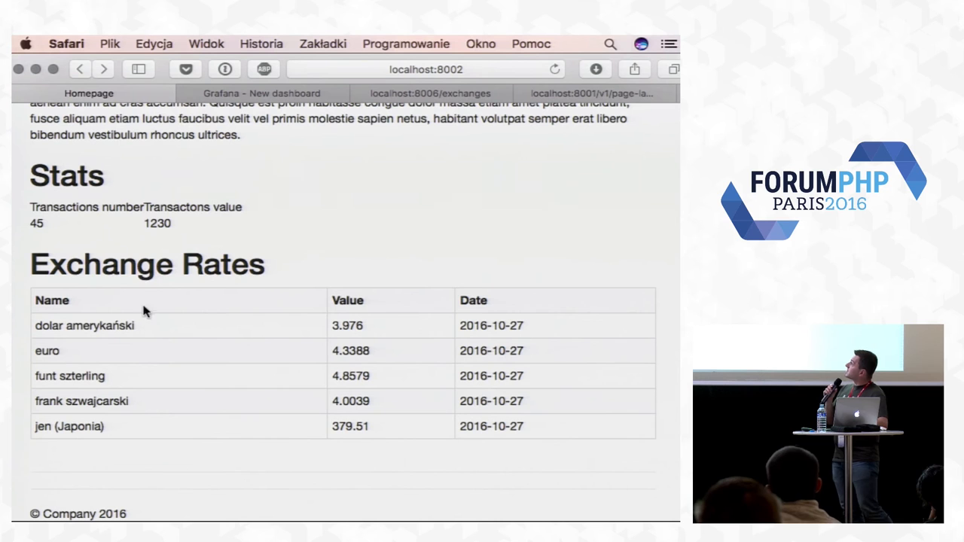
{"action": "mouse_move", "coordinate": [199, 302]}
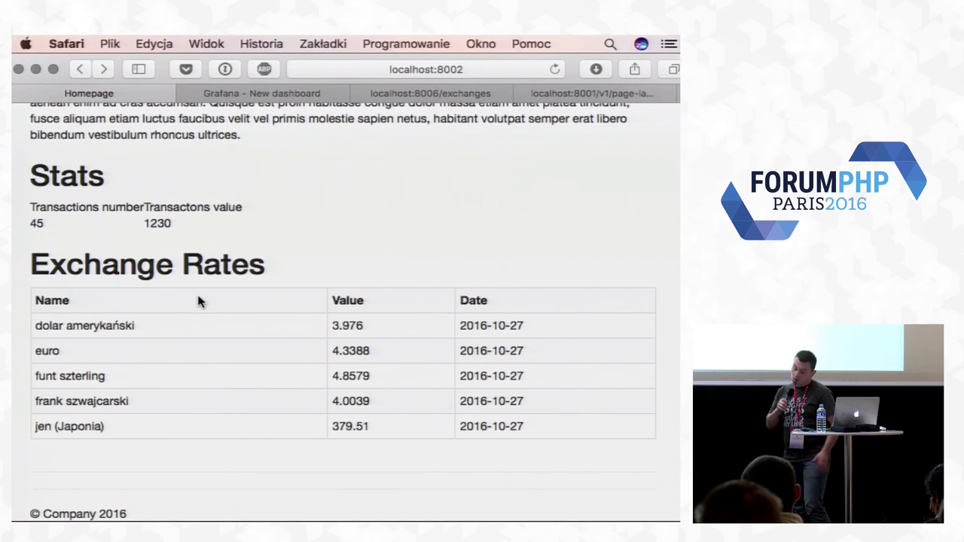
{"action": "scroll", "scroll_direction": "down", "scroll_amount": 3}
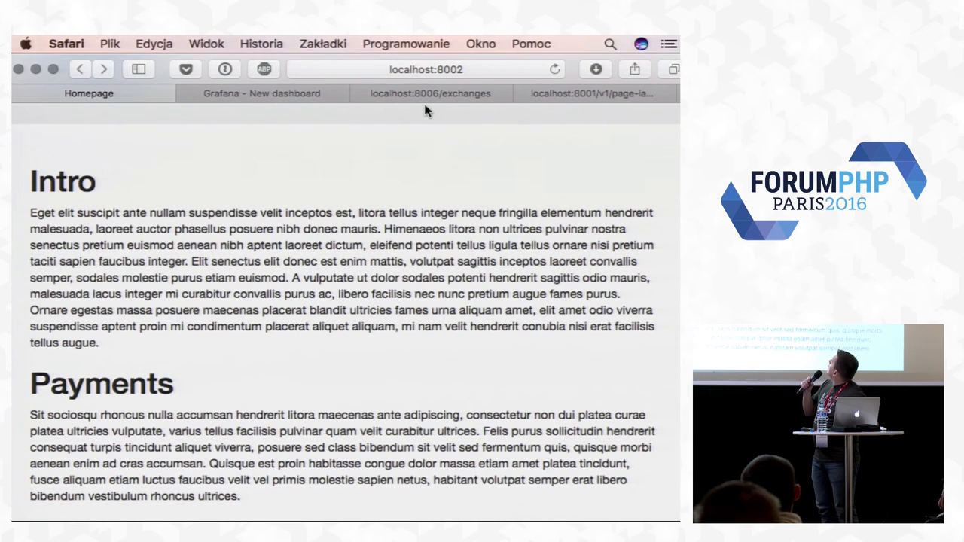
{"action": "left_click", "coordinate": [594, 93]}
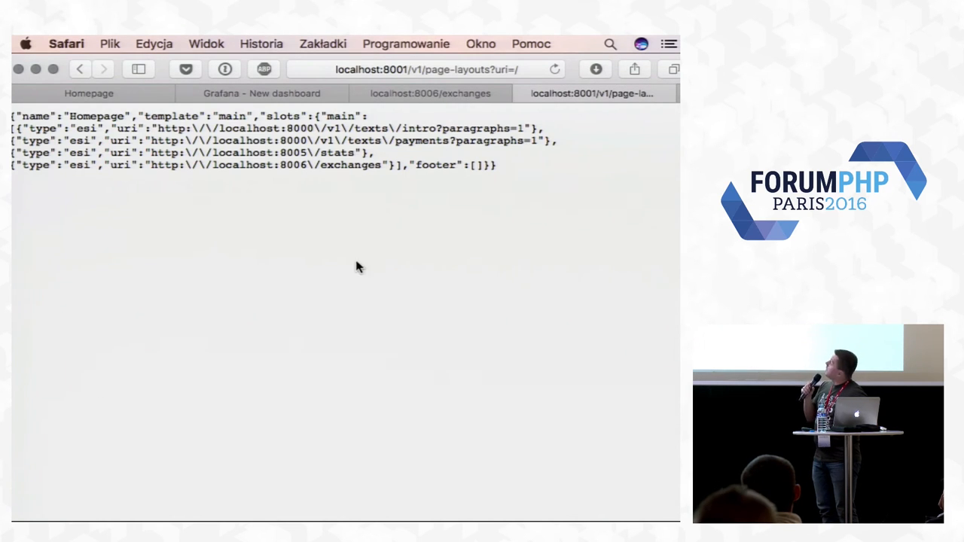
{"action": "mouse_move", "coordinate": [346, 299]}
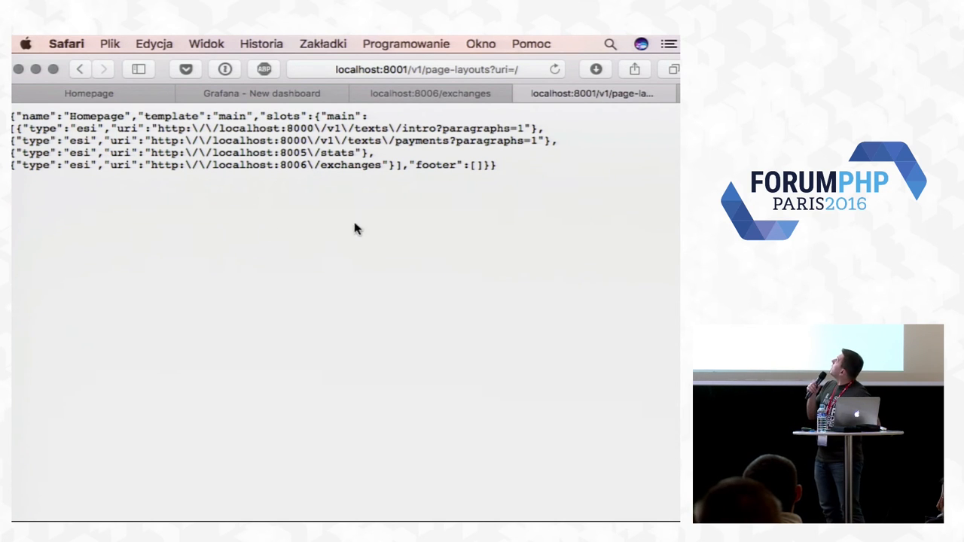
- Return from the page-layout JSON response to the rendered Homepage with its jumbotron and Intro
{"action": "left_click", "coordinate": [89, 93]}
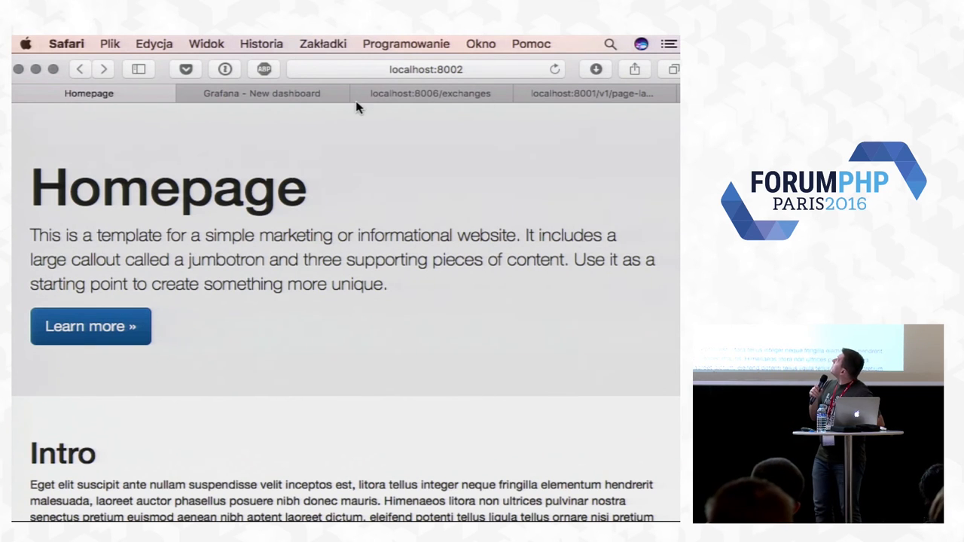
- Briefly visit gazeta.pl, reload the Homepage, then switch to the 'Grafana – New dashboard' timing graph
{"action": "type", "text": "gazeta.pl"}
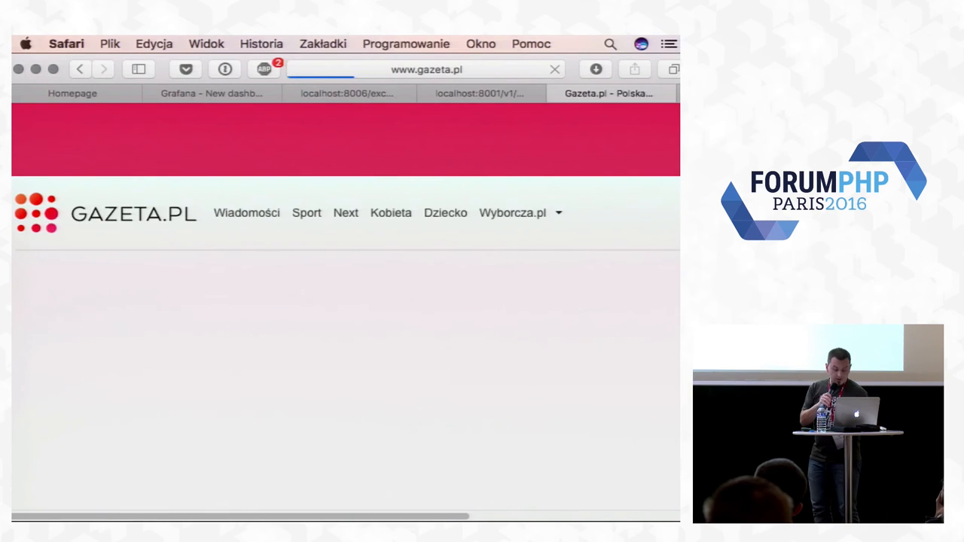
{"action": "left_click", "coordinate": [89, 93]}
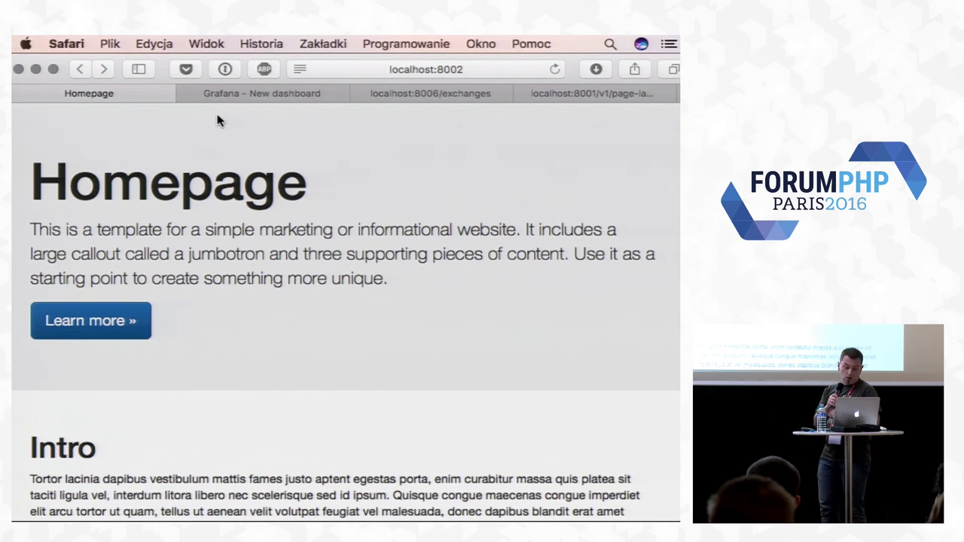
{"action": "mouse_move", "coordinate": [243, 104]}
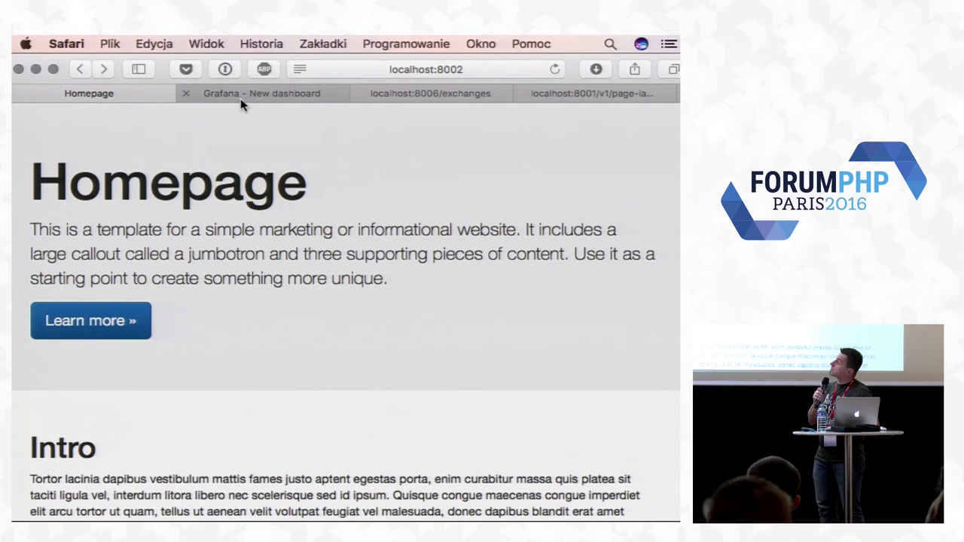
{"action": "left_click", "coordinate": [262, 93]}
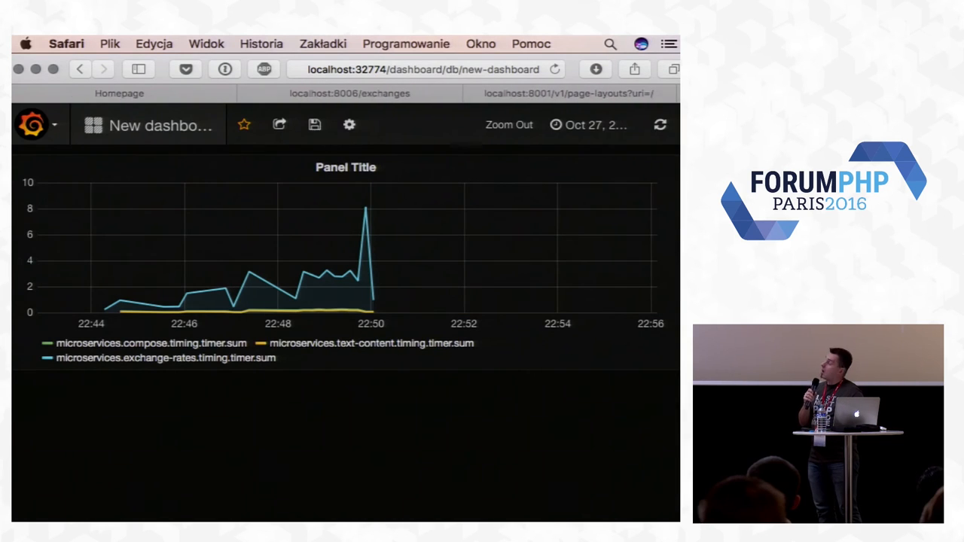
- Shift the dashboard time range to the latest period, revealing the exchange-rates spike around 02:52
{"action": "left_click", "coordinate": [349, 94]}
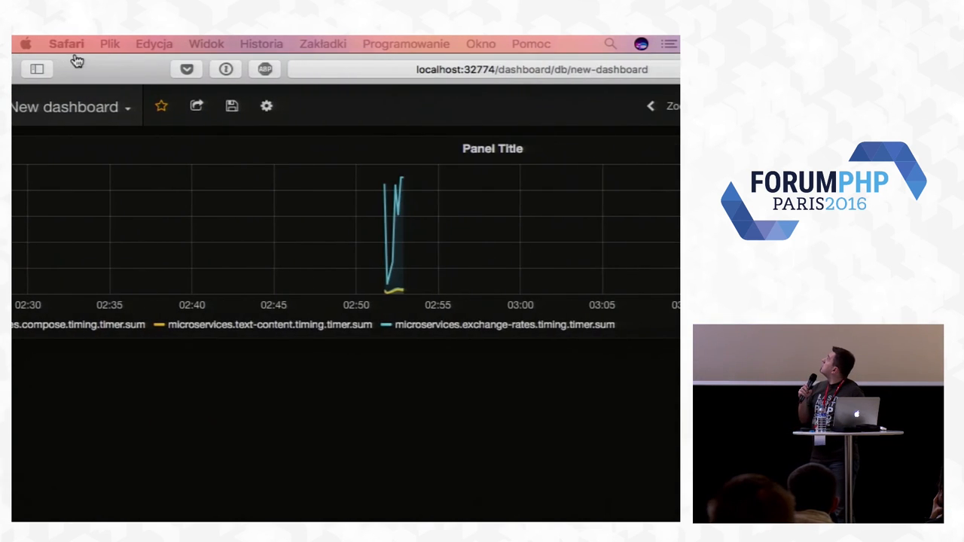
{"action": "mouse_move", "coordinate": [420, 214]}
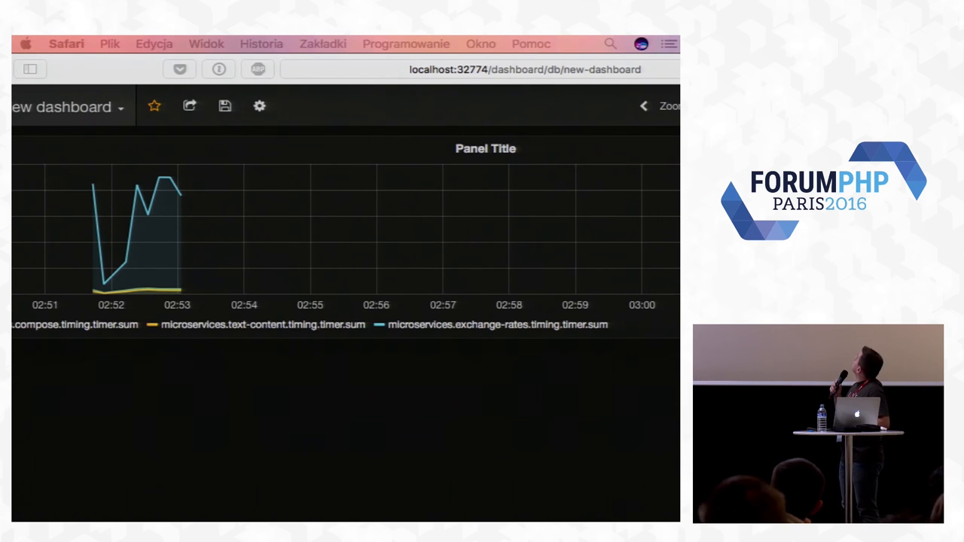
{"action": "mouse_move", "coordinate": [133, 66]}
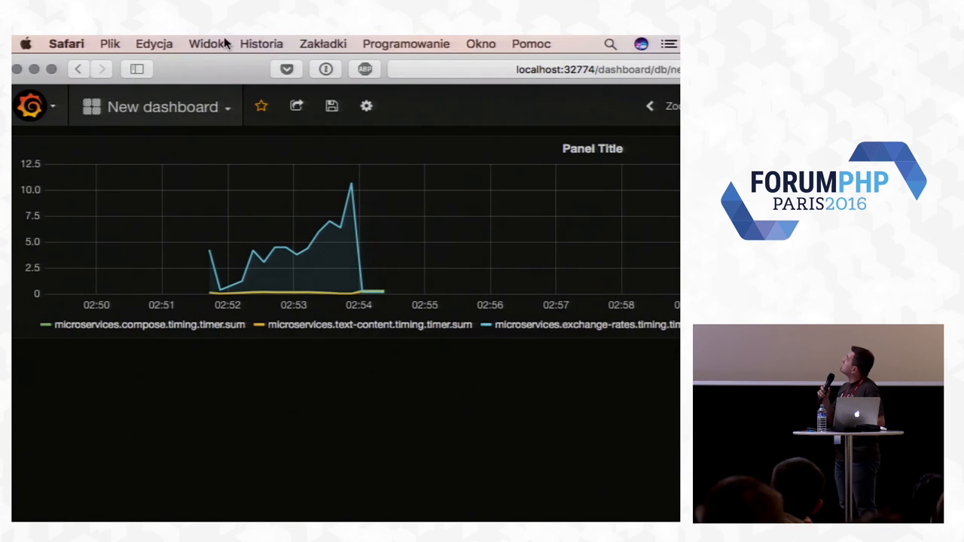
{"action": "mouse_move", "coordinate": [362, 412]}
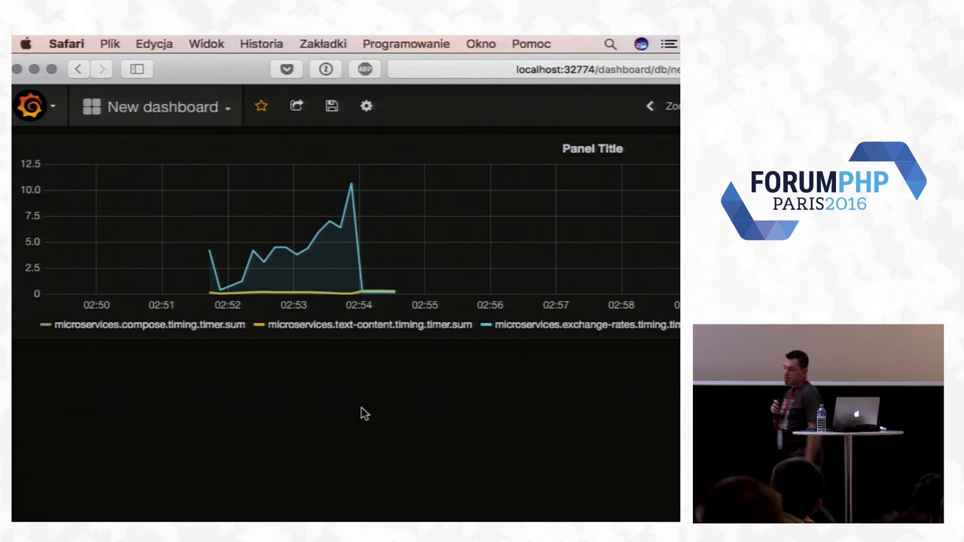